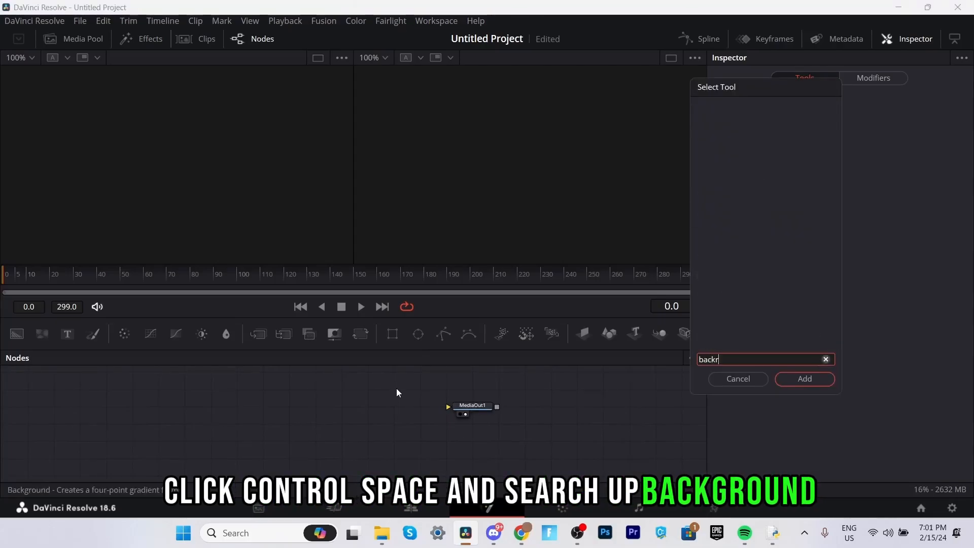
Step: Add a Background node and wire Background1 into MediaOut1
text(Background)
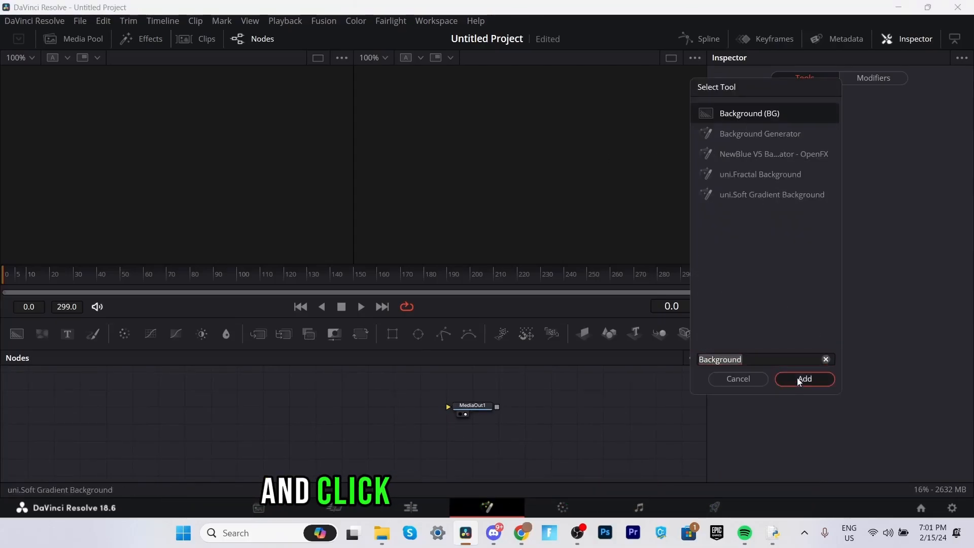
click(804, 379)
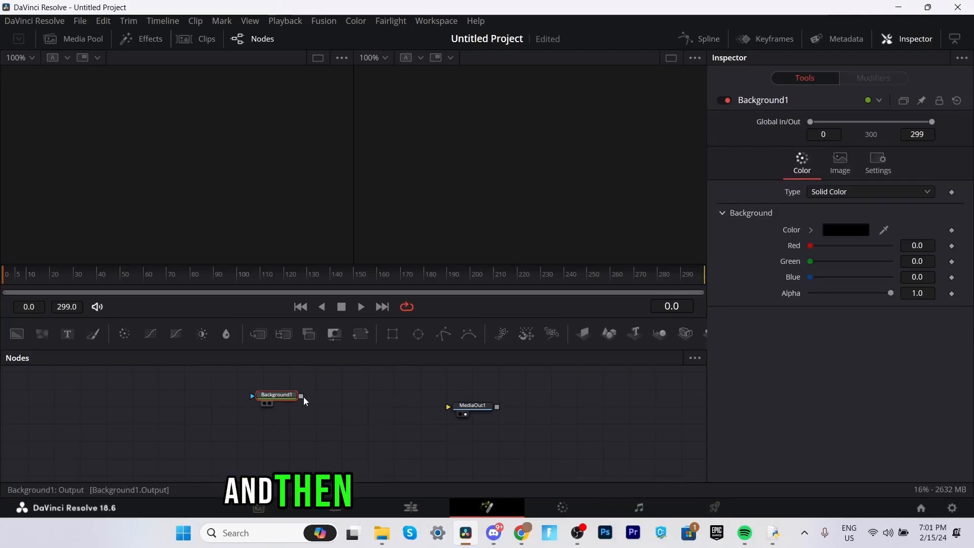
drag(301, 395, 448, 406)
text(mr)
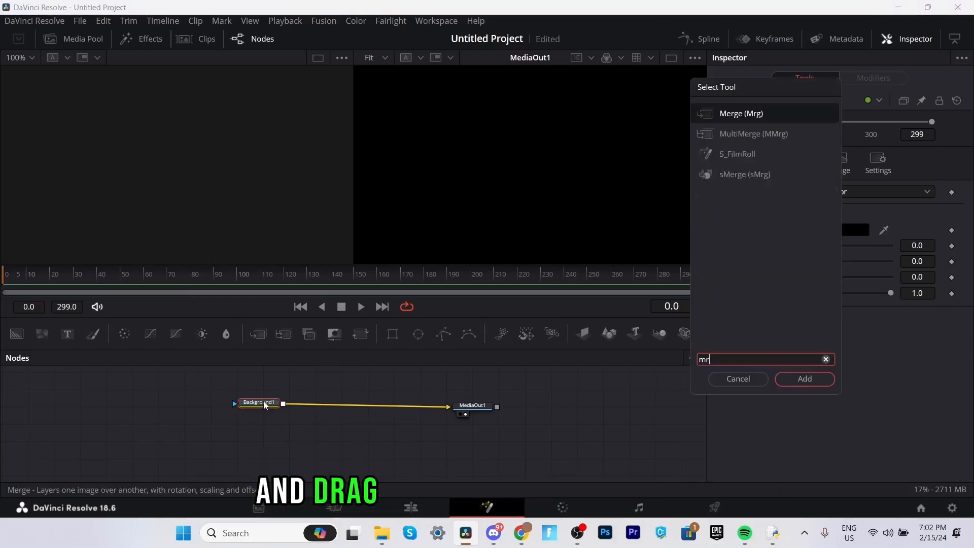
Step: Insert a Merge node after Background1 and set the background Alpha to 0
text(Material Merge)
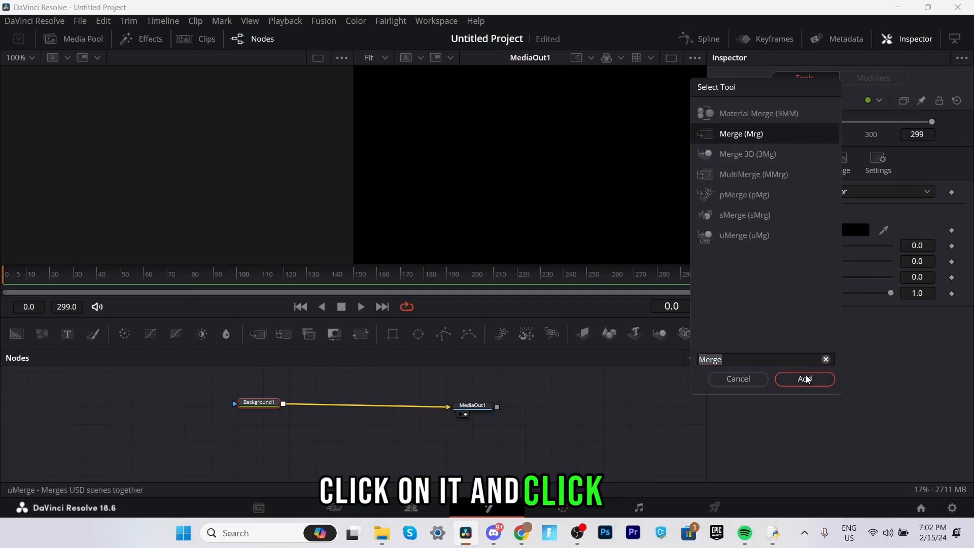
click(803, 379)
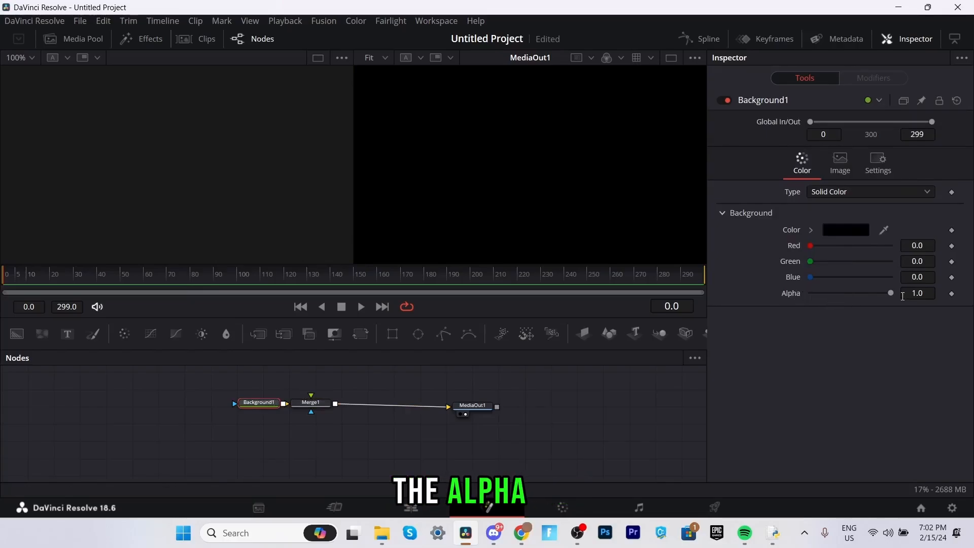
drag(891, 292, 871, 293)
text(Text+)
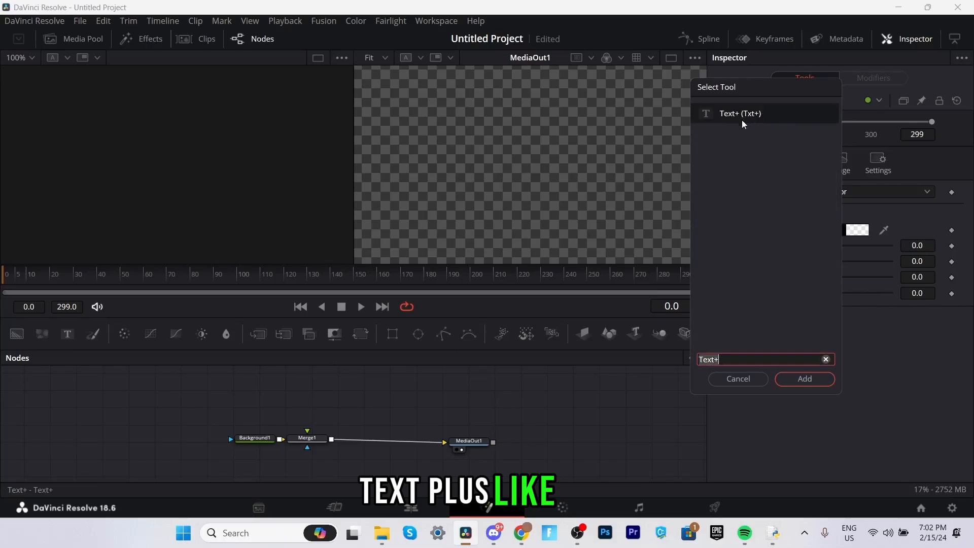
Step: Add a Text+ node above Merge1 and connect it to the Merge foreground input
click(803, 378)
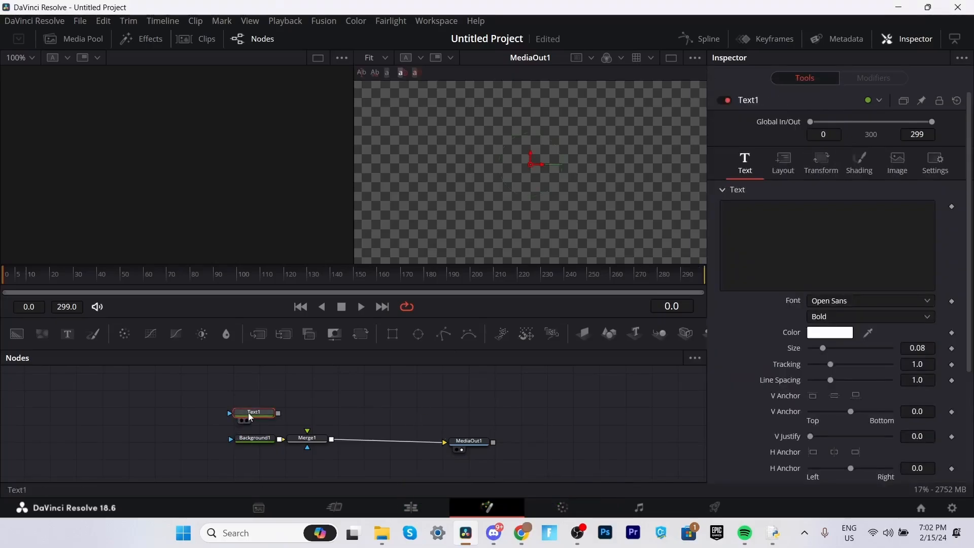
drag(254, 412, 307, 385)
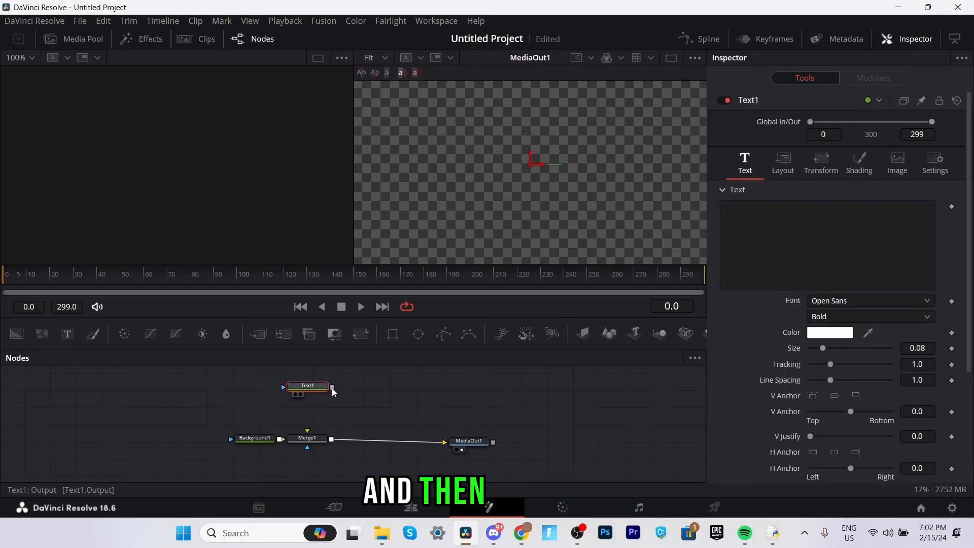
drag(332, 387, 316, 432)
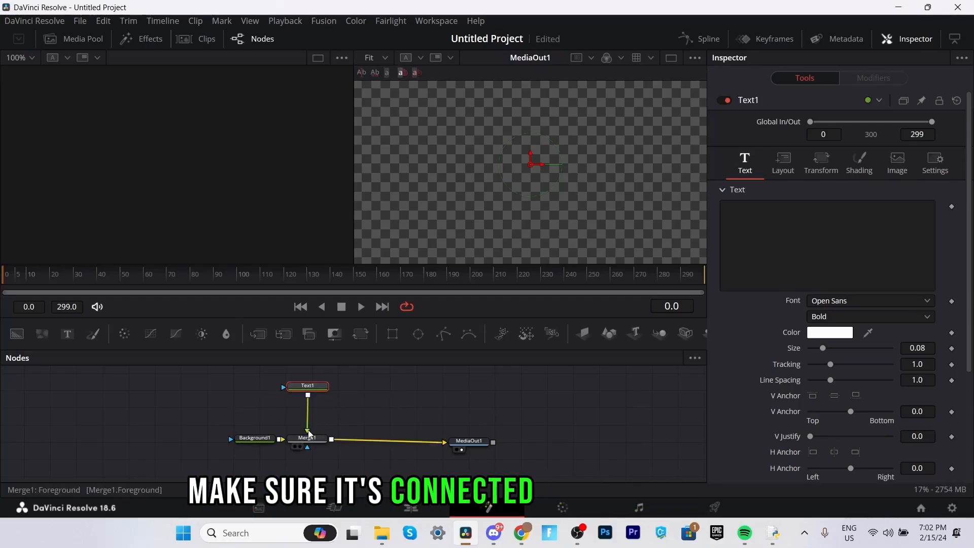
Step: Insert a Transform node between Text1 and Merge1
click(308, 385)
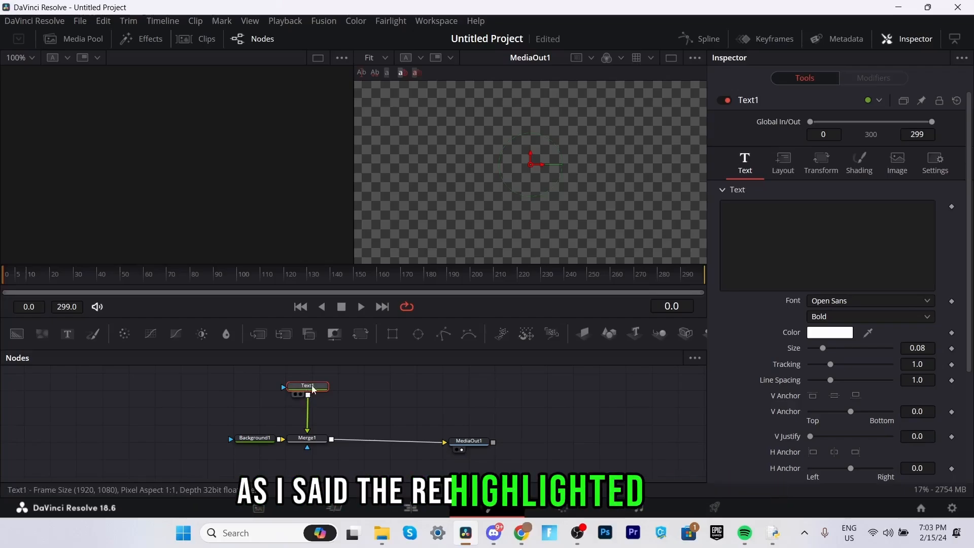
key(ctrl+space)
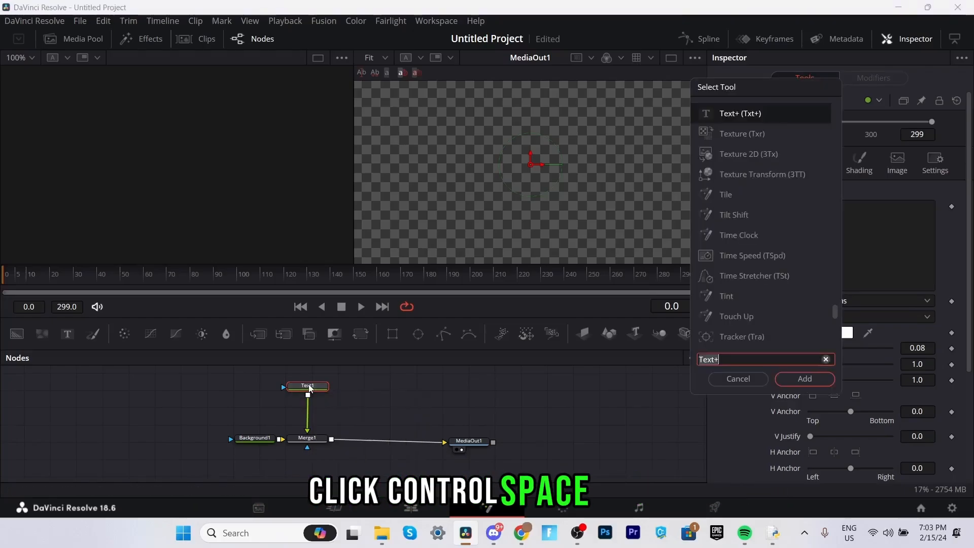
text(transform)
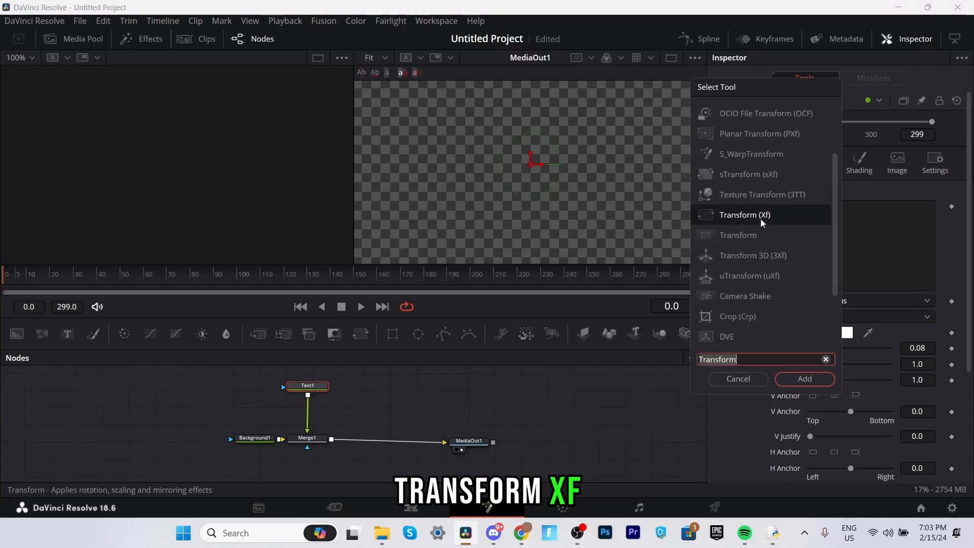
click(803, 378)
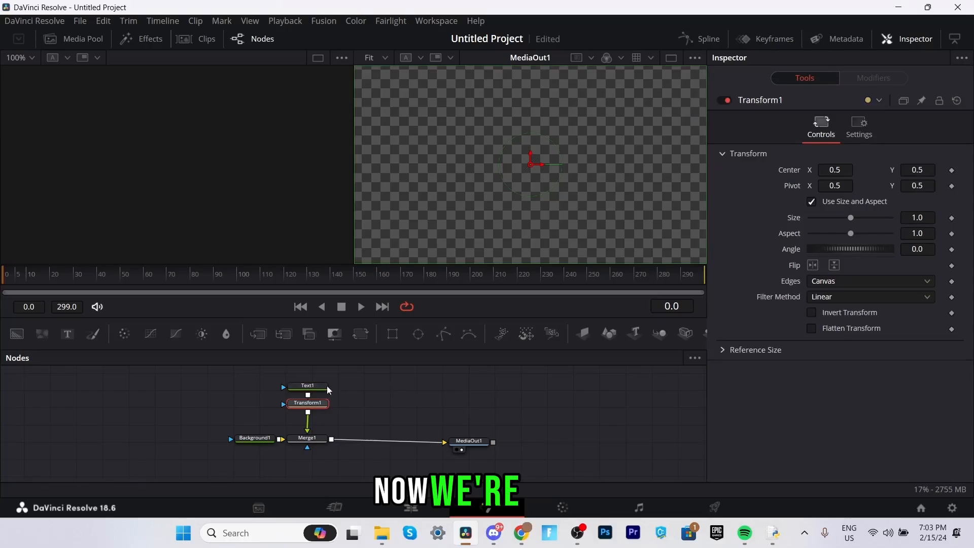
click(307, 390)
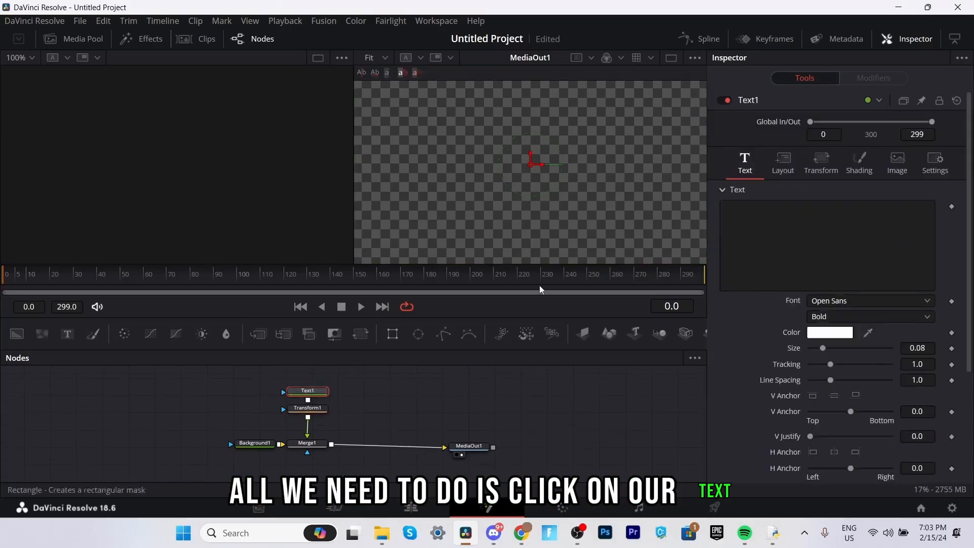
Step: Enter 'Sample' as Text1's text, colour it red, and enlarge its size
click(826, 245)
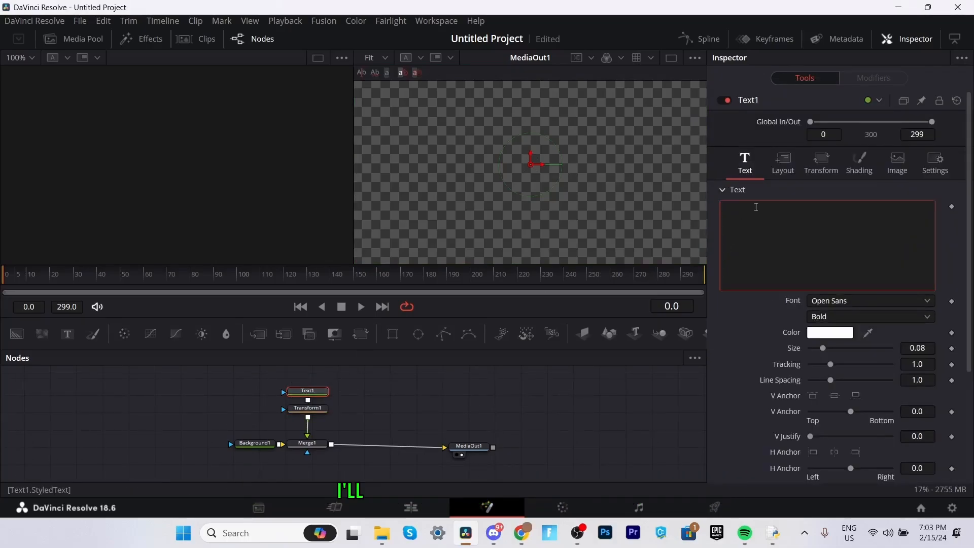
text(Sample)
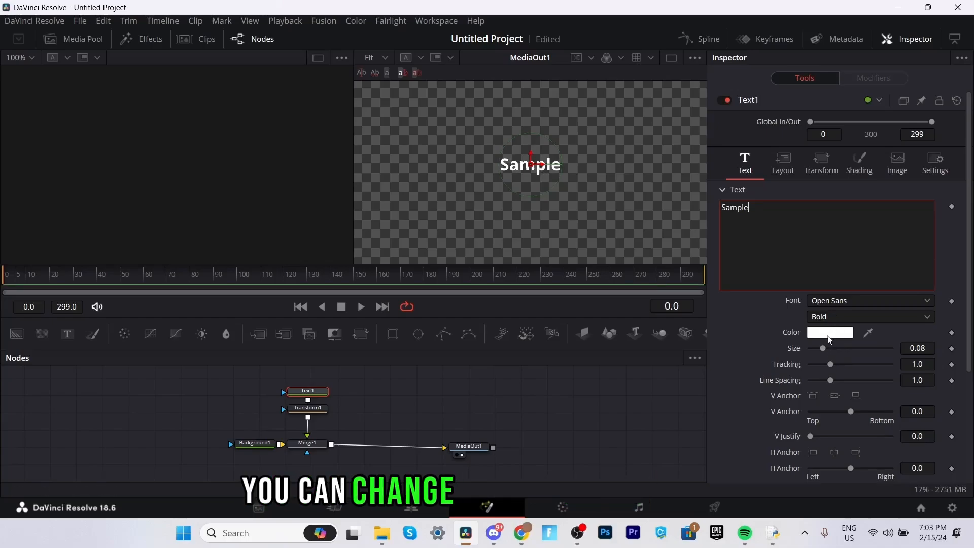
click(830, 332)
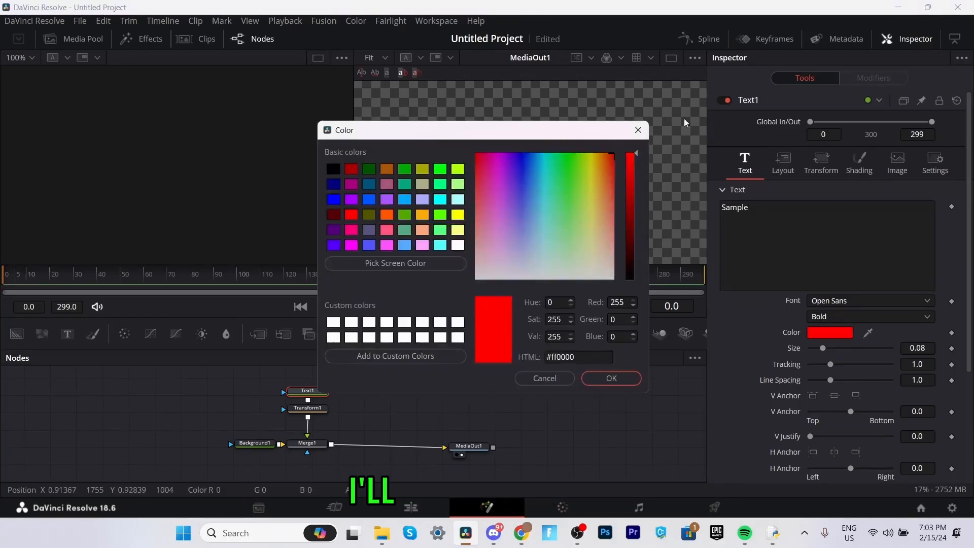
click(610, 378)
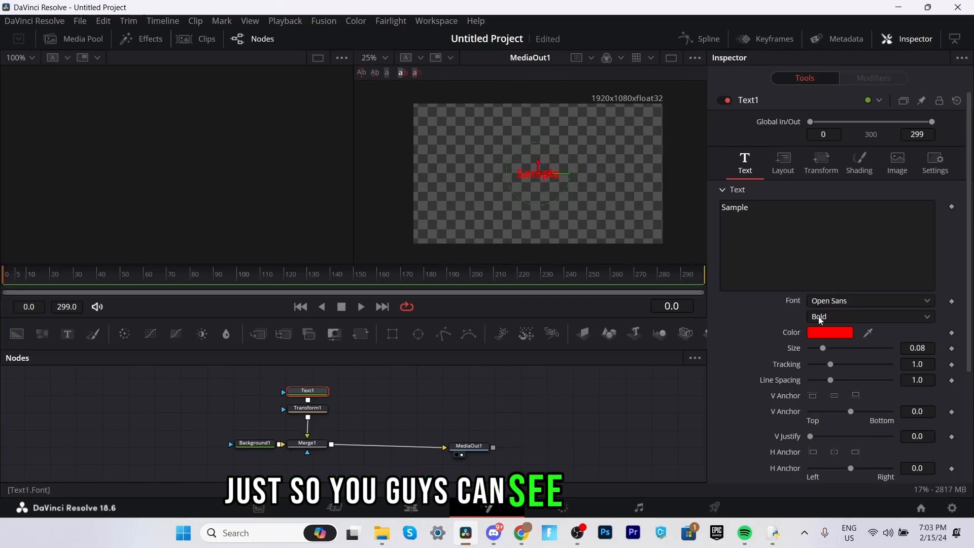
drag(823, 348, 832, 347)
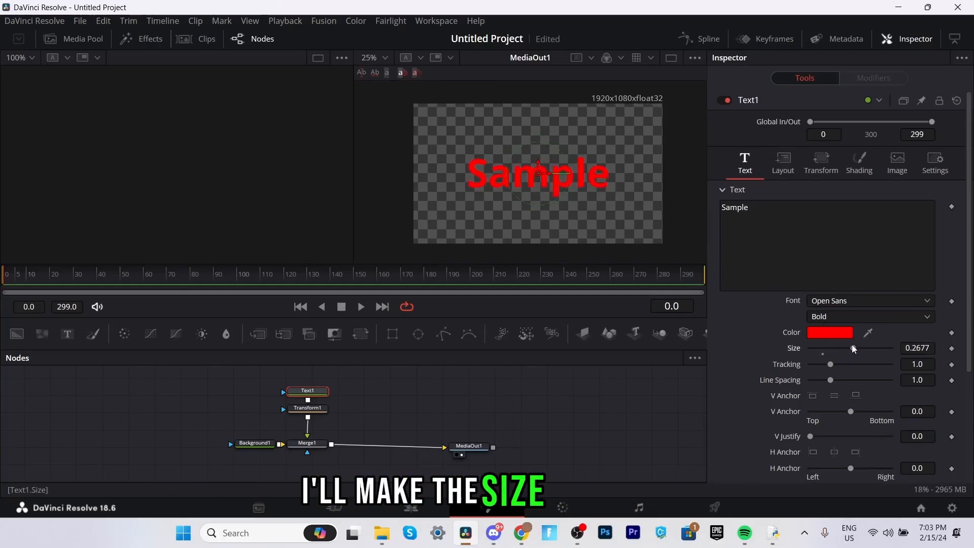
click(858, 161)
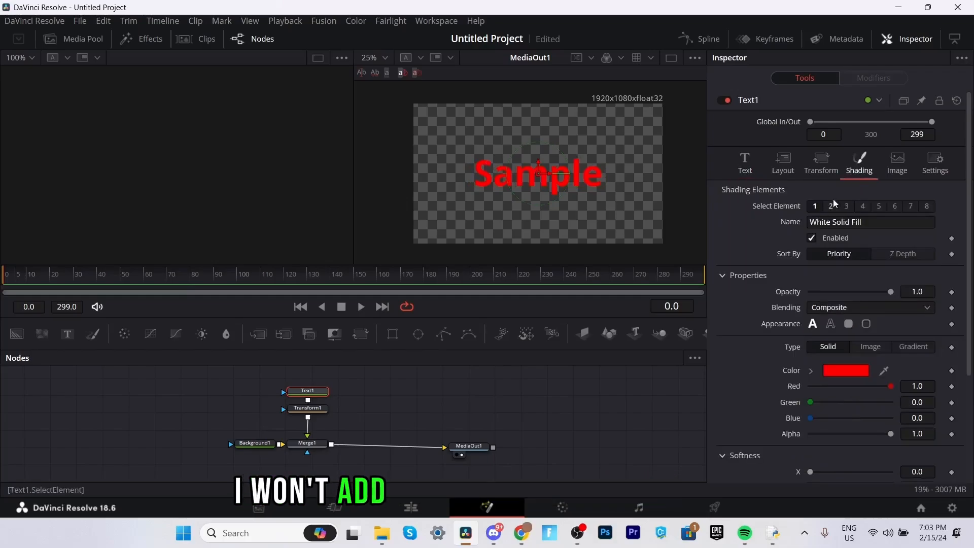
click(744, 162)
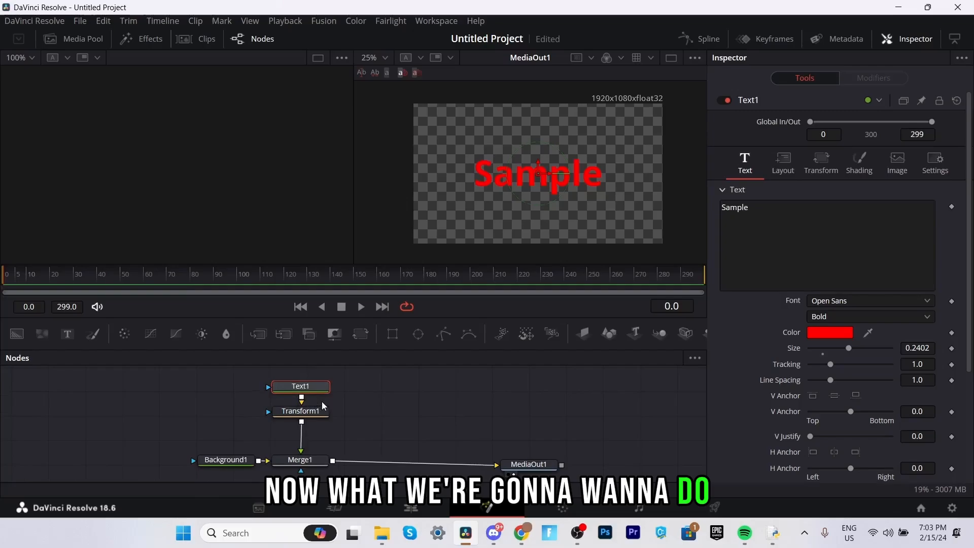
Step: Keyframe Transform1 Size at 0 on frame 0 and 1.0 around frame 20
click(300, 406)
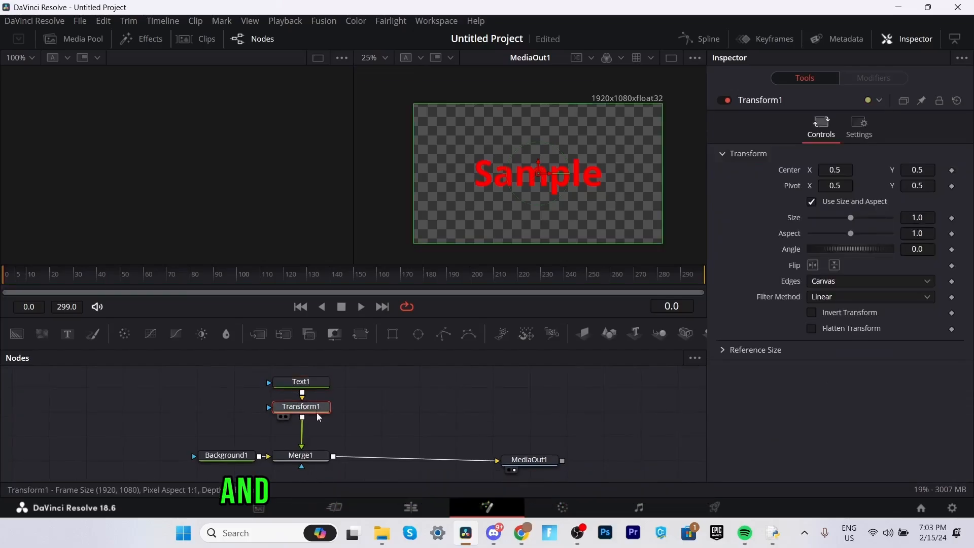
mouse_move(310, 410)
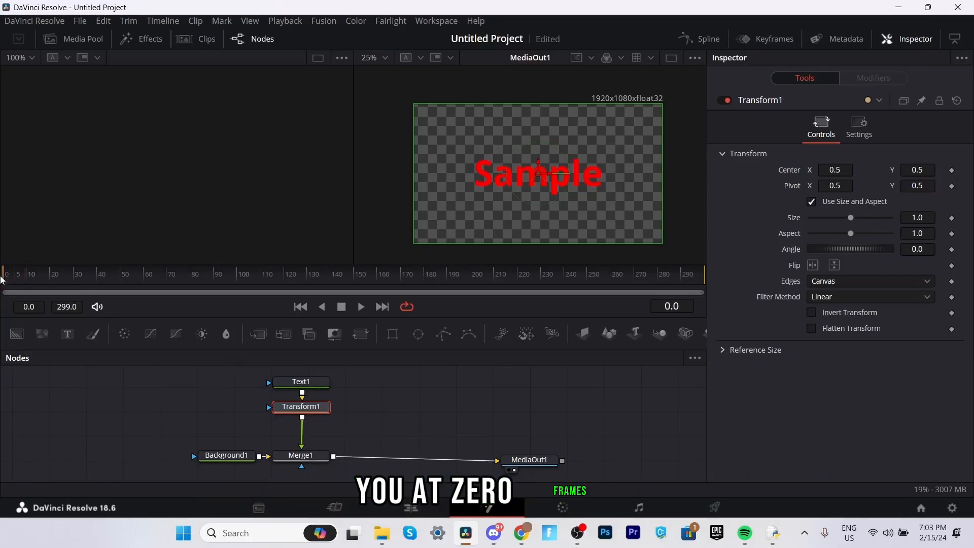
click(35, 274)
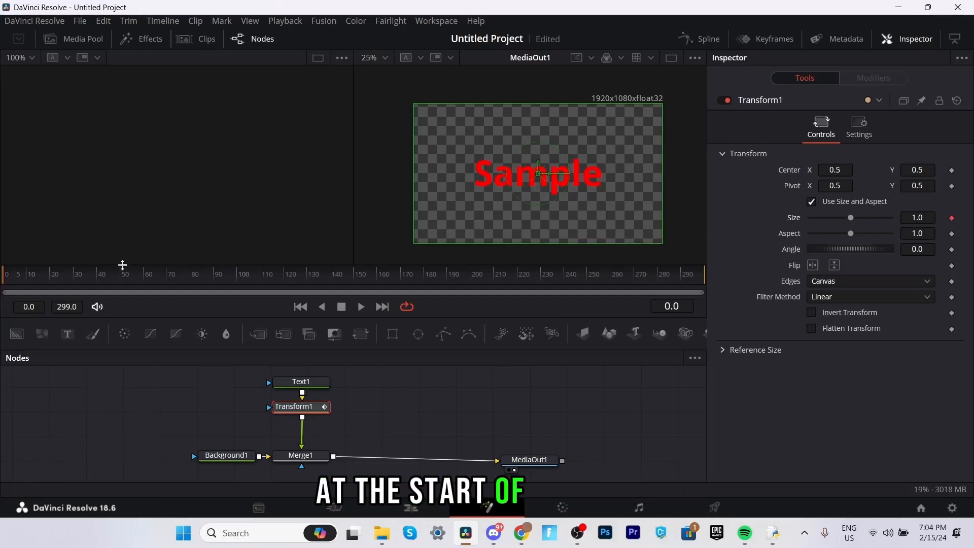
click(918, 218)
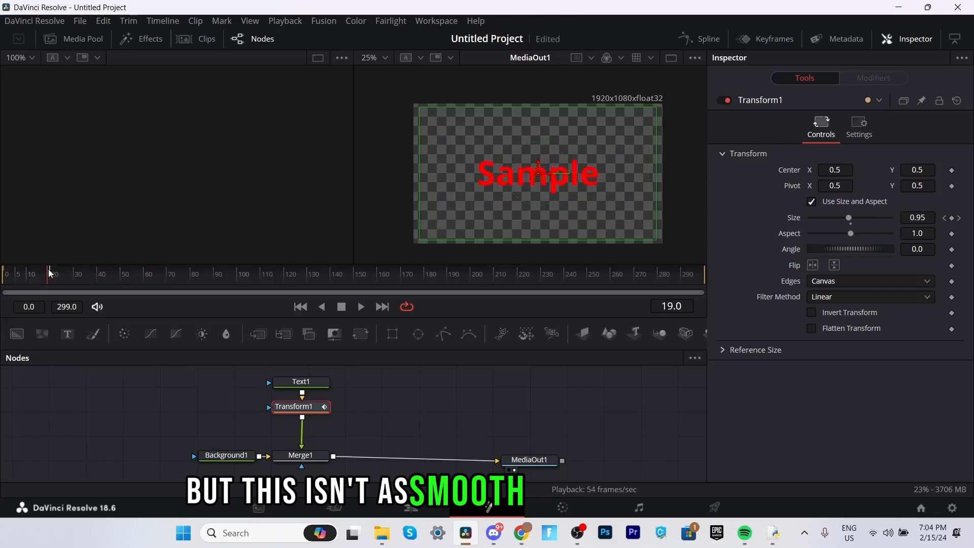
mouse_move(297, 406)
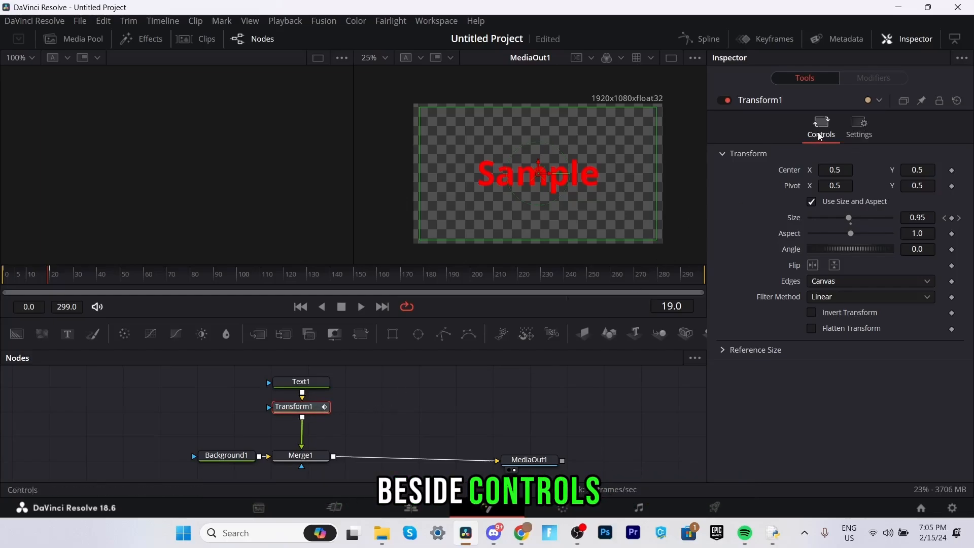
Step: Enable Motion Blur on Transform1 with quality 2 and a 180 shutter angle
click(858, 125)
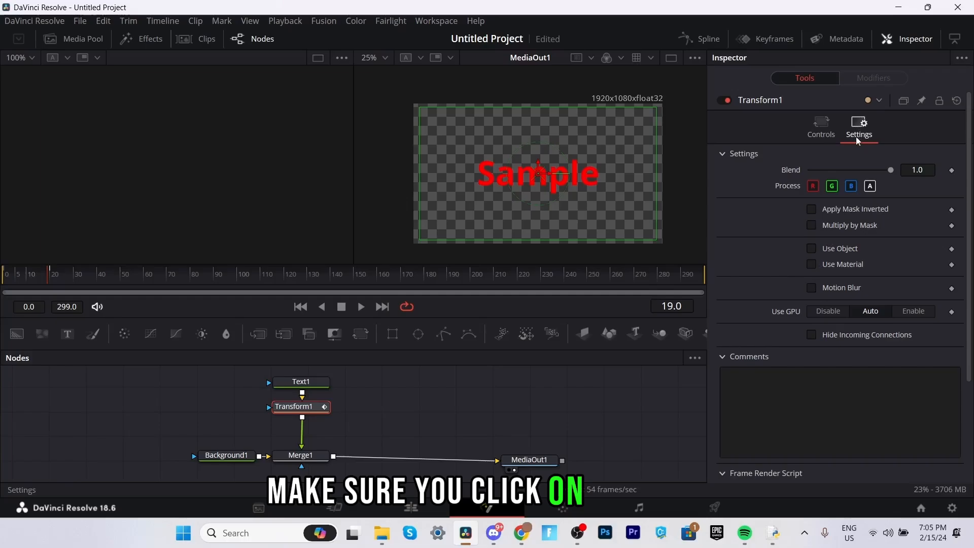
click(810, 287)
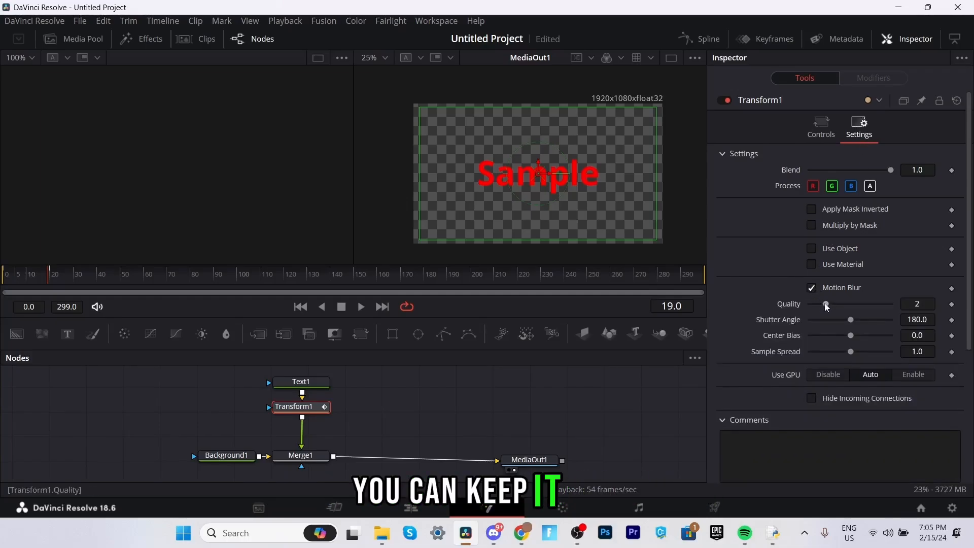
drag(851, 319, 891, 319)
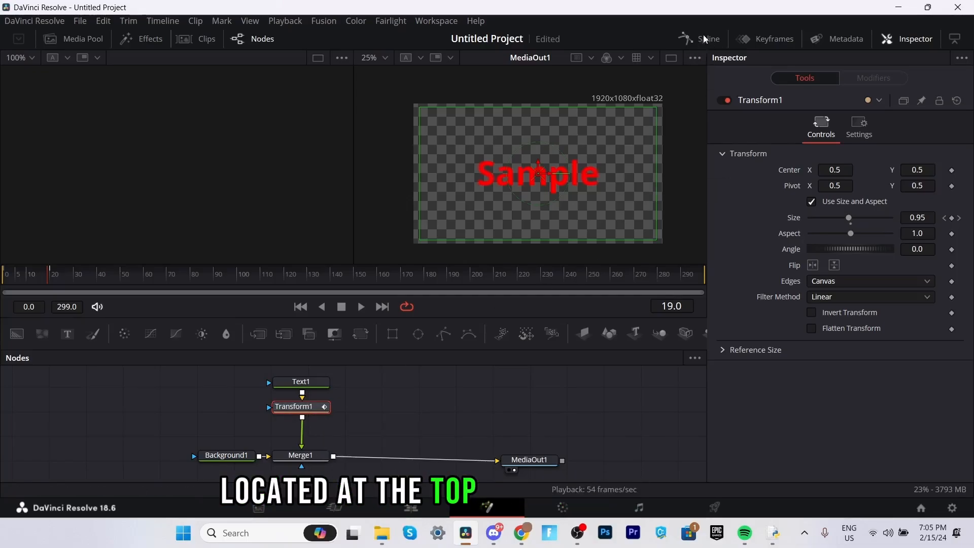
Step: In the Spline editor, ease Transform1's Size curve into a smooth S-shape
click(708, 39)
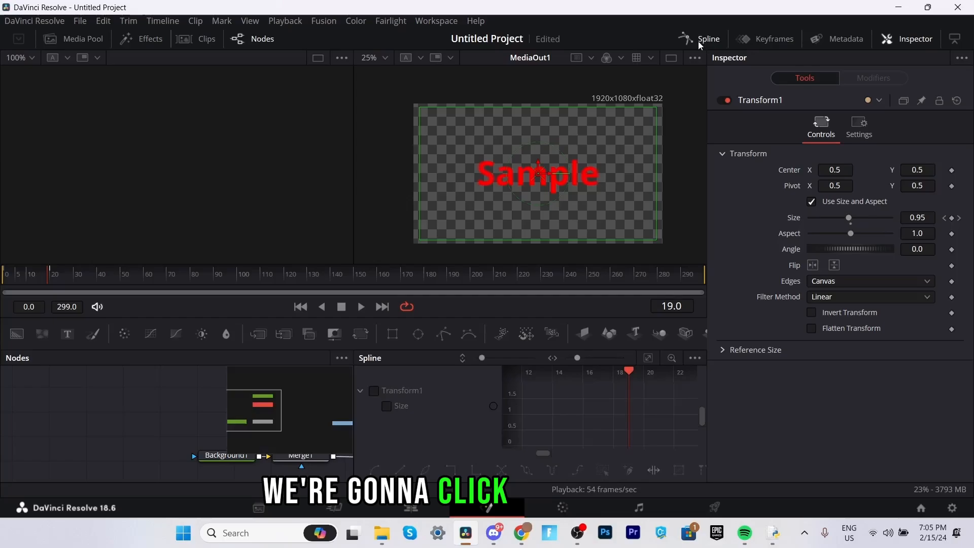
click(373, 390)
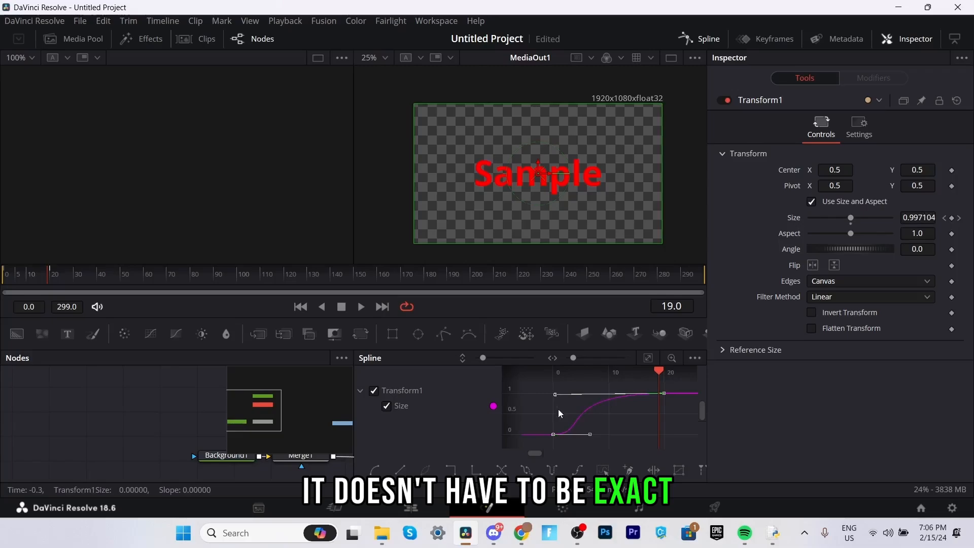
drag(553, 434, 570, 436)
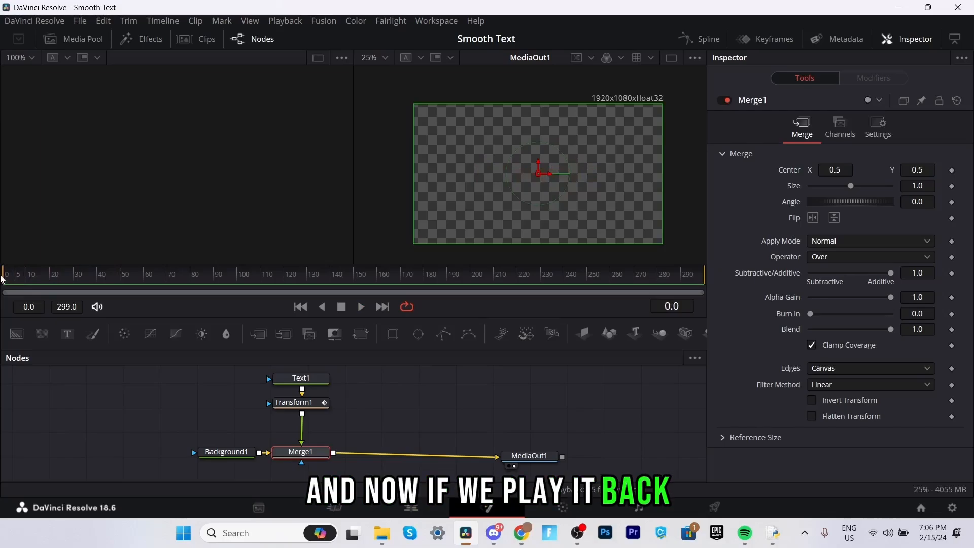
click(361, 306)
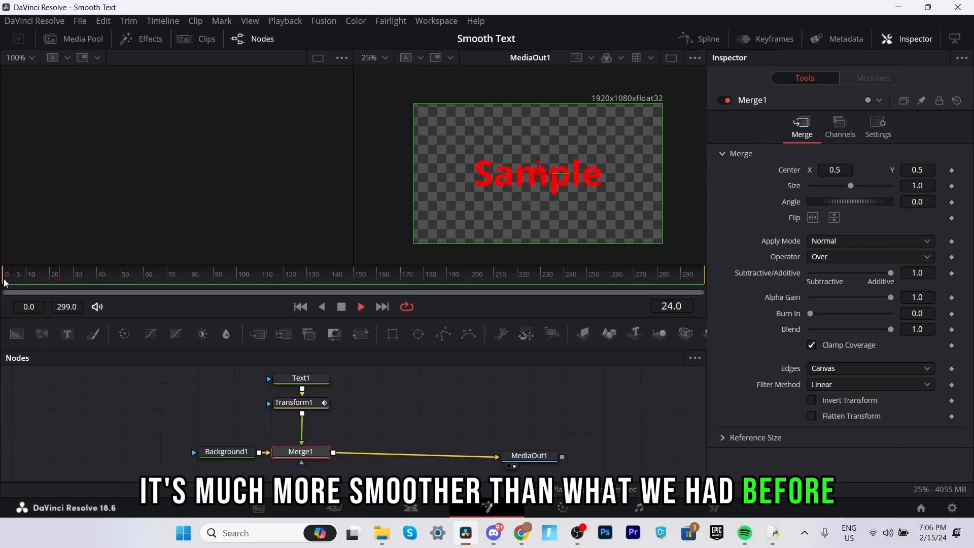
click(300, 402)
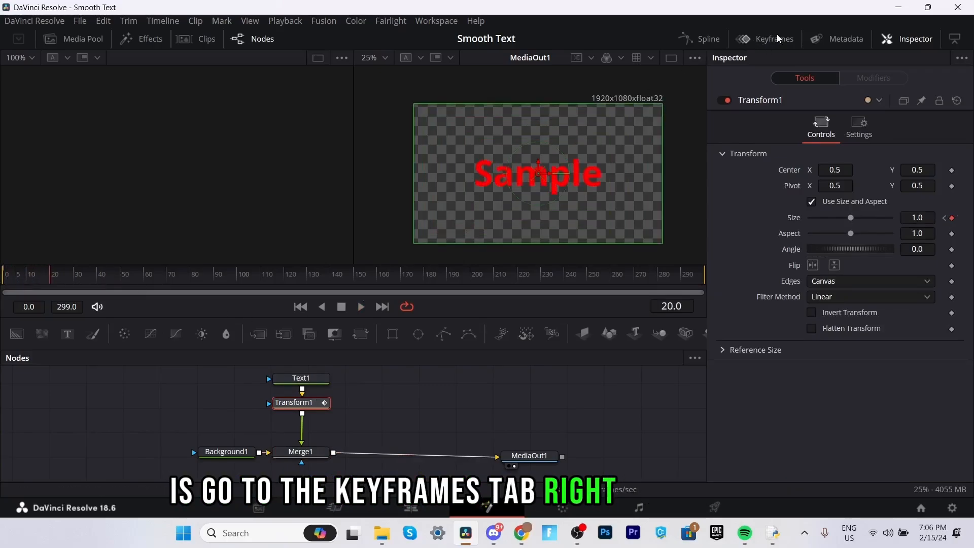
Step: Expand Transform1's Size keys in the Keyframes panel and play back the frame-15 timing
click(770, 38)
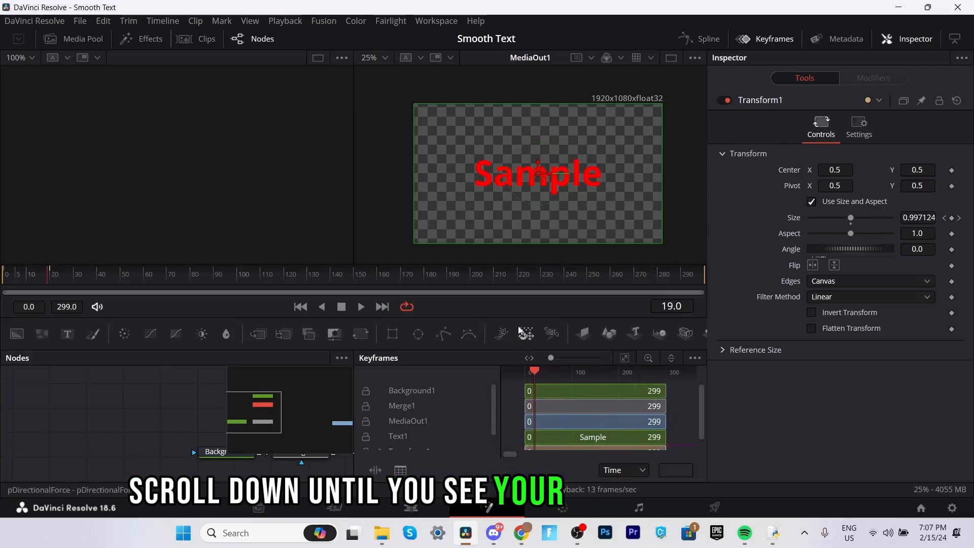
scroll(down, 3)
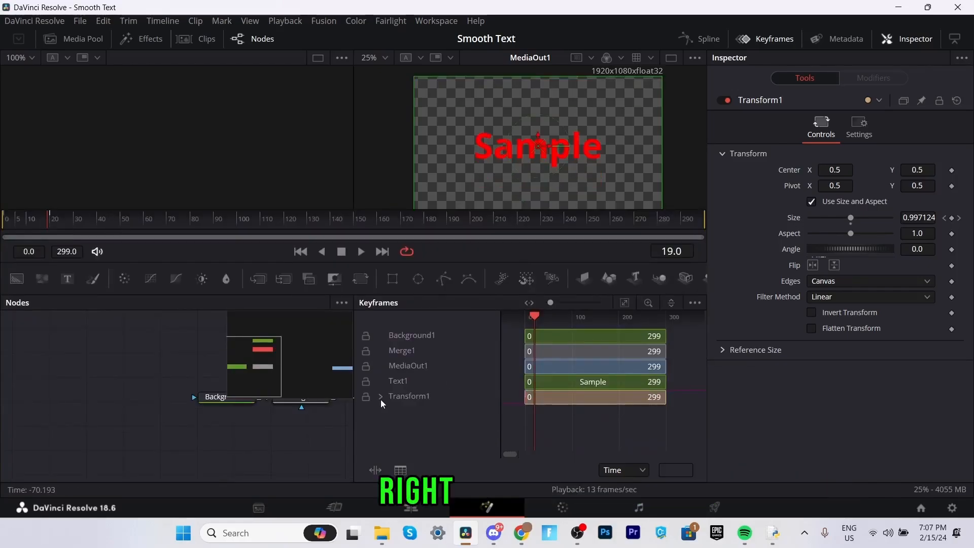
click(380, 396)
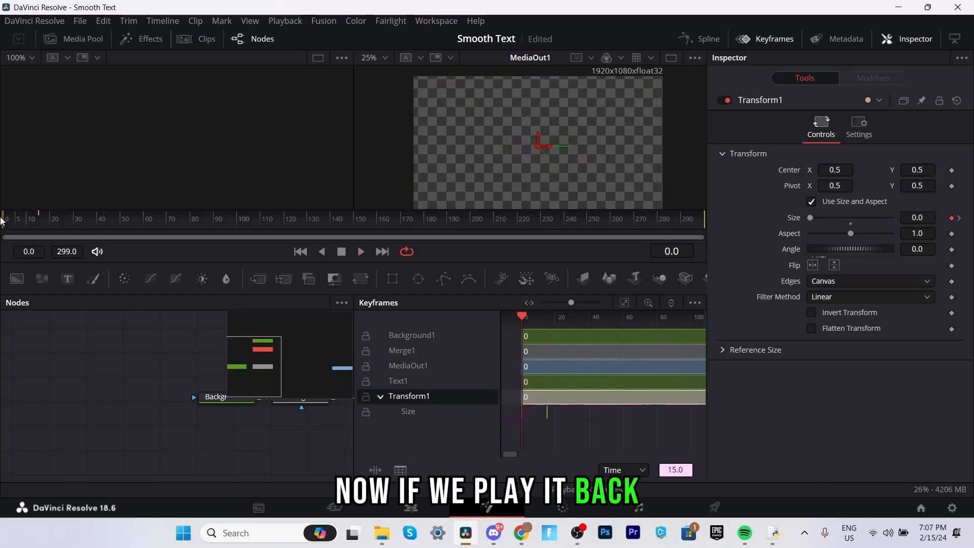
click(360, 252)
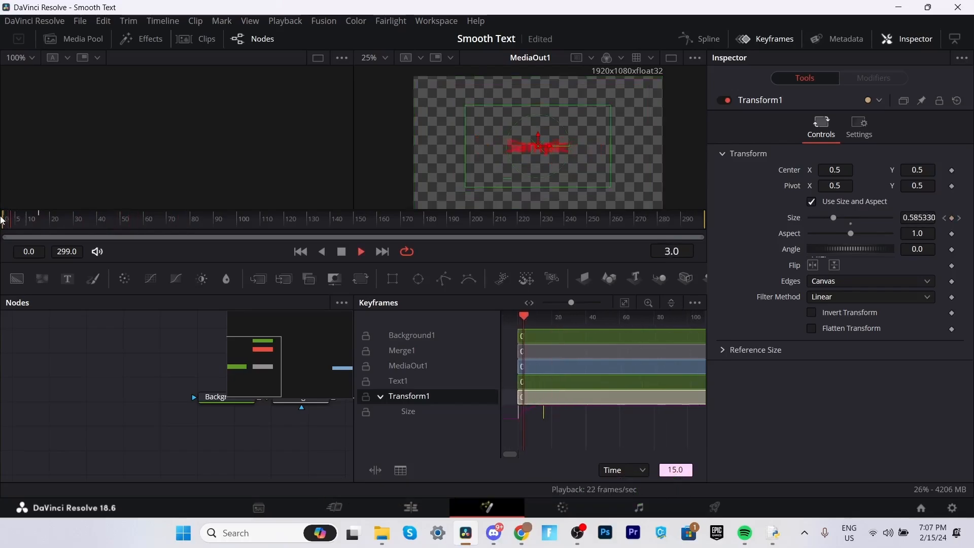